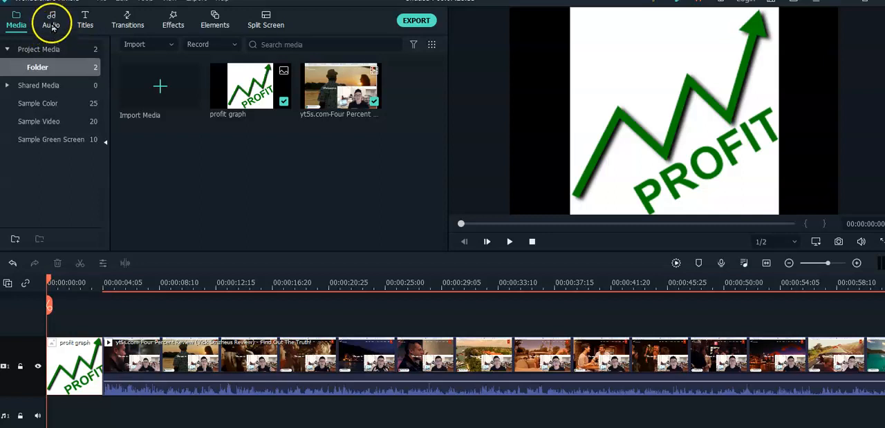
Show the Audio library listing royalty-free stock music by category
{"action": "left_click", "coordinate": [49, 22]}
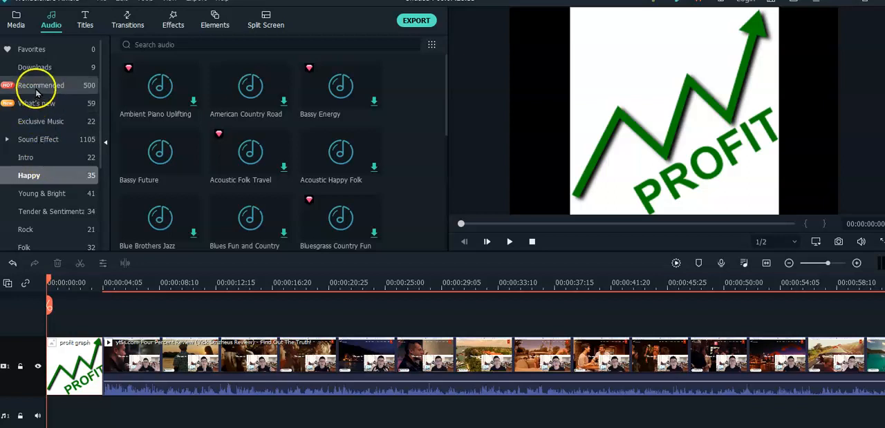
{"action": "mouse_move", "coordinate": [54, 257]}
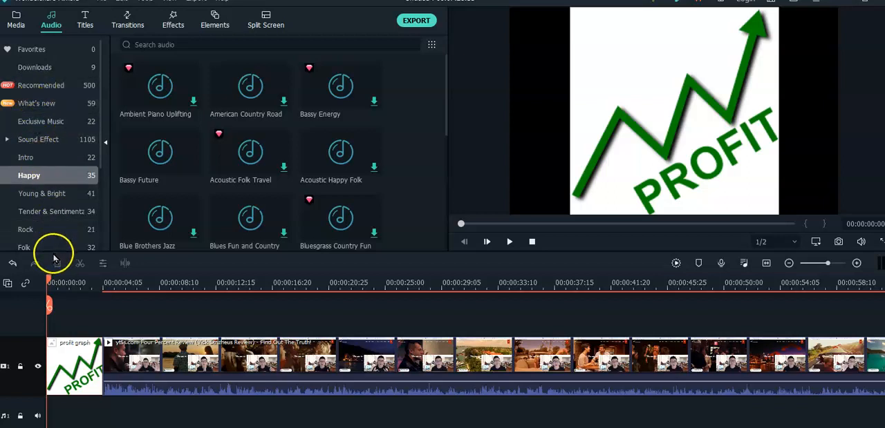
{"action": "mouse_move", "coordinate": [58, 250]}
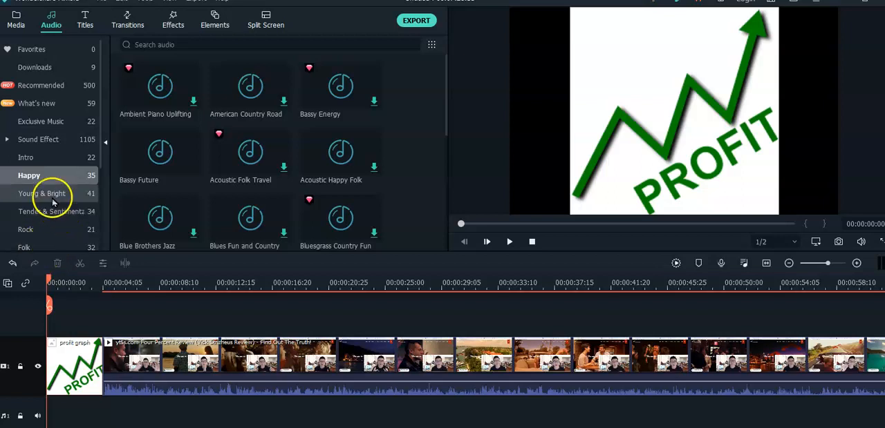
List the tracks in the Young & Bright music category
{"action": "left_click", "coordinate": [43, 193]}
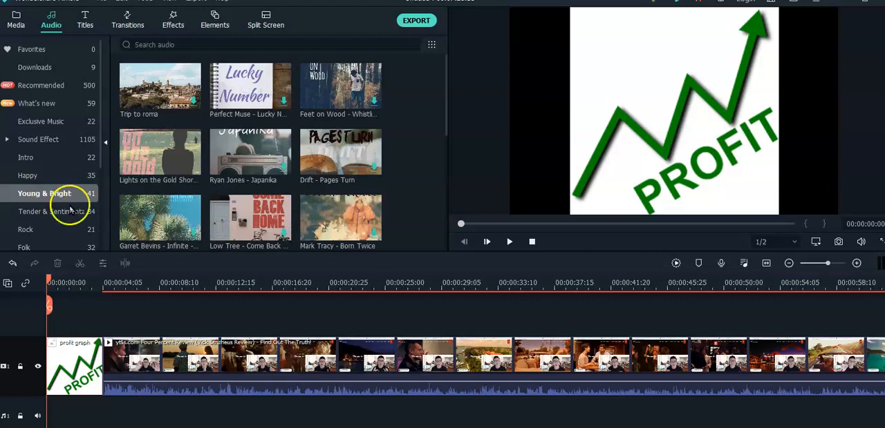
{"action": "mouse_move", "coordinate": [158, 152]}
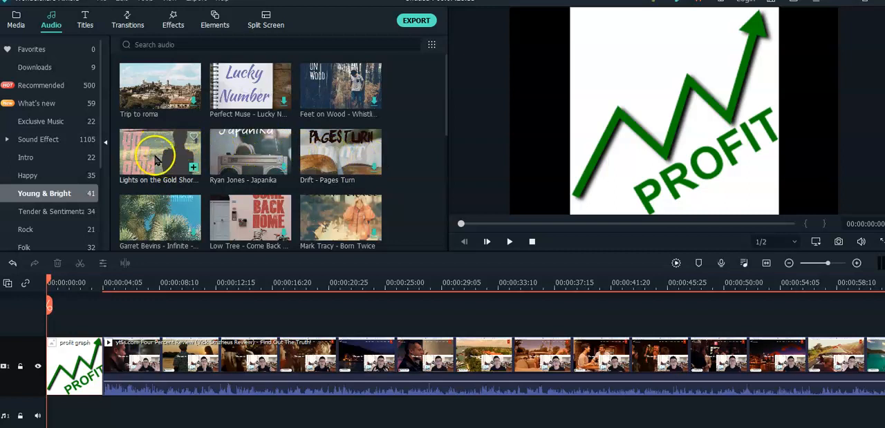
{"action": "mouse_move", "coordinate": [151, 276]}
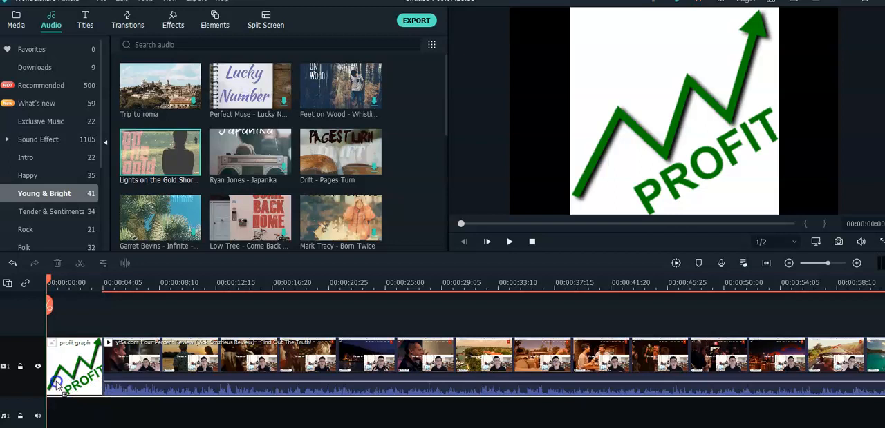
Drop 'Lights on the Gold Shore' onto its own audio track beneath the video
{"action": "double_click", "coordinate": [160, 152]}
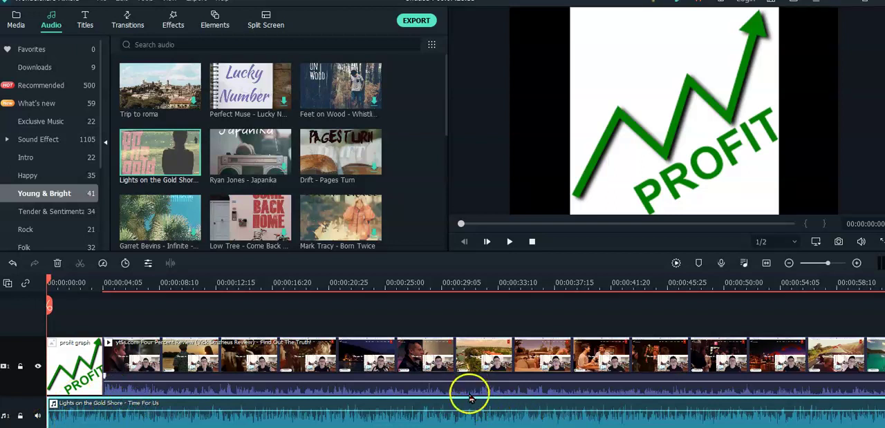
{"action": "mouse_move", "coordinate": [497, 395]}
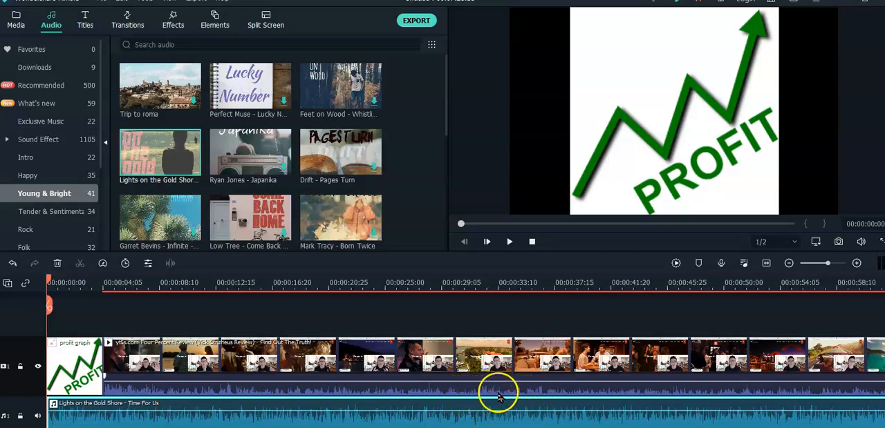
{"action": "mouse_move", "coordinate": [517, 395]}
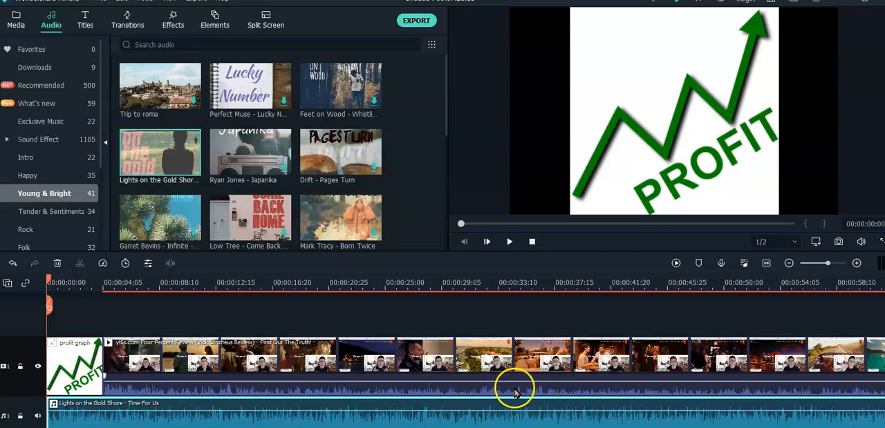
{"action": "mouse_move", "coordinate": [522, 373]}
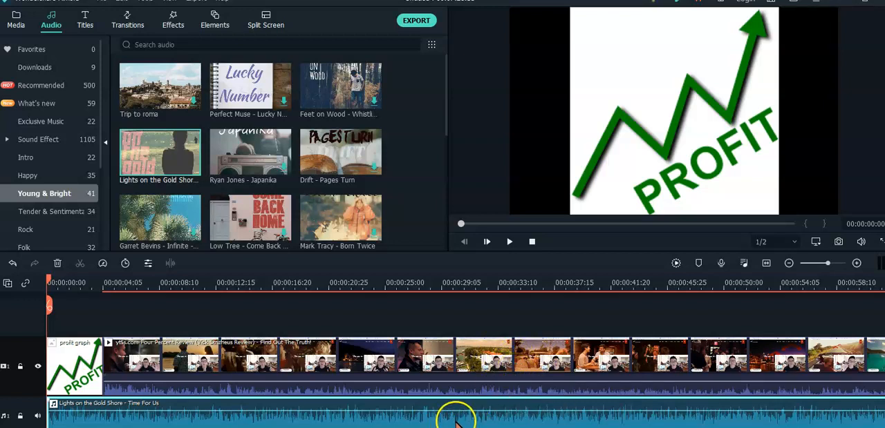
{"action": "mouse_move", "coordinate": [477, 426]}
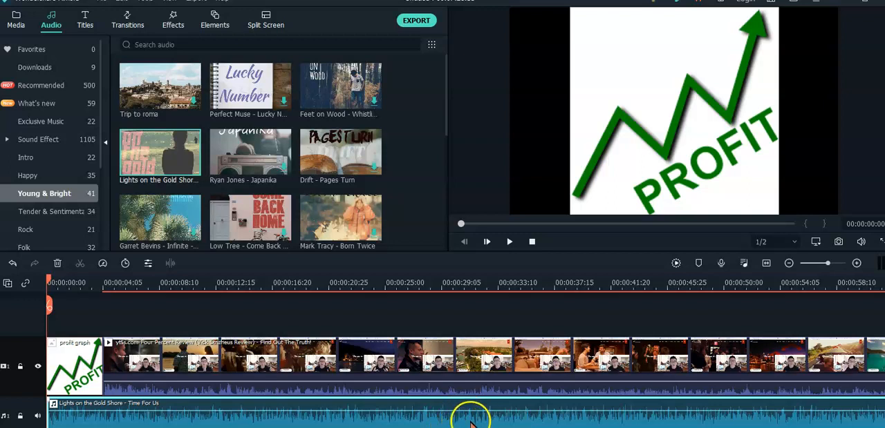
{"action": "mouse_move", "coordinate": [467, 340]}
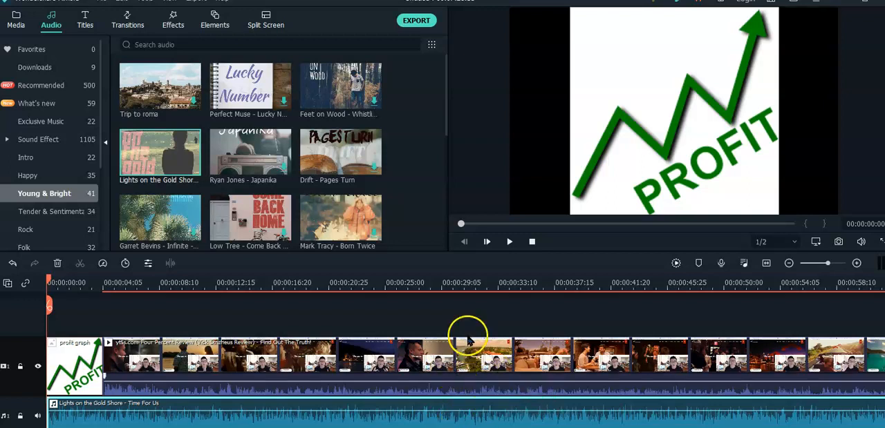
Play back the timeline to hear the video with the added song
{"action": "left_click", "coordinate": [509, 241]}
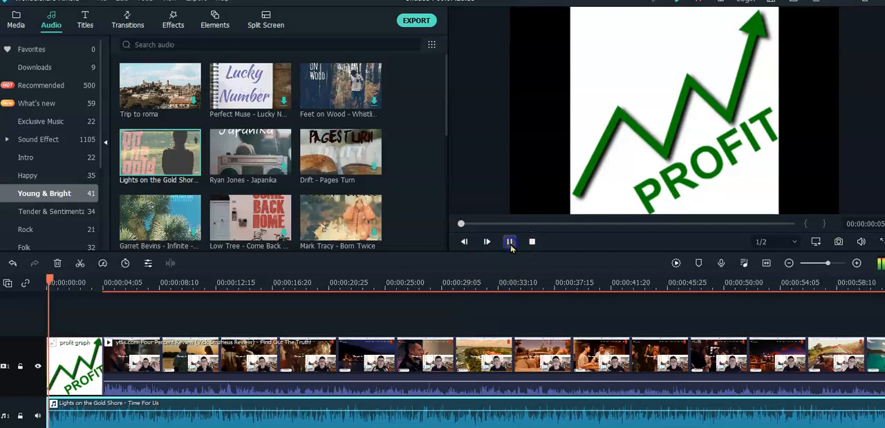
{"action": "left_click", "coordinate": [509, 241]}
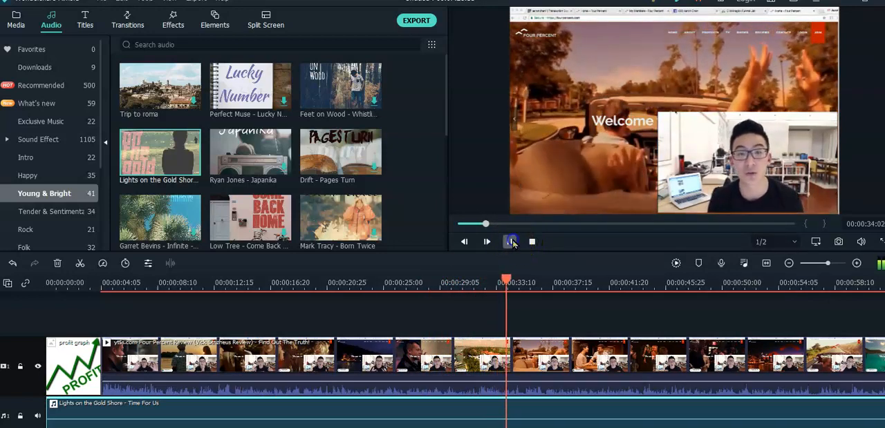
Pause playback and delete the 'Lights on the Gold Shore' clip from the timeline
{"action": "left_click", "coordinate": [509, 242]}
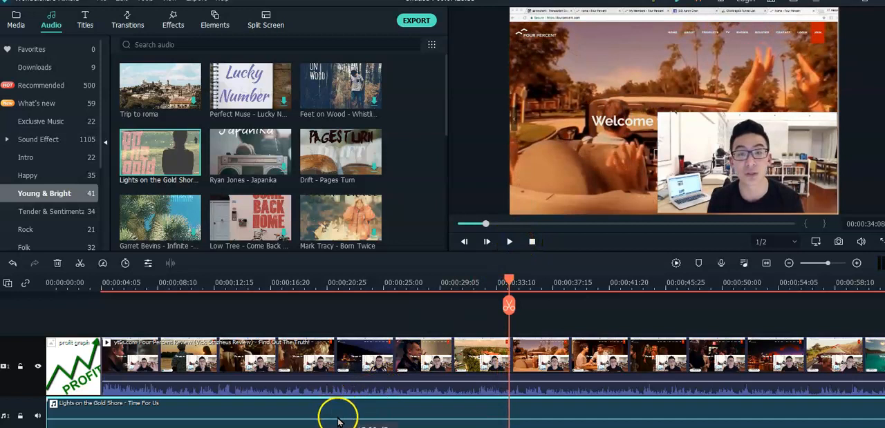
{"action": "right_click", "coordinate": [329, 419]}
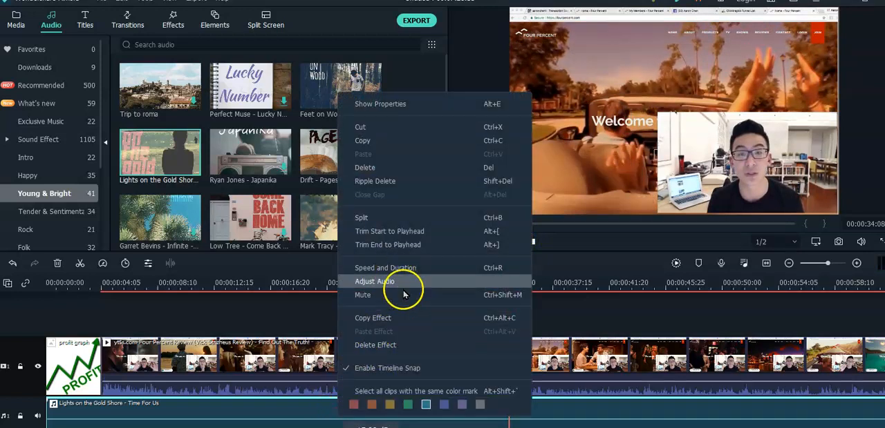
{"action": "mouse_move", "coordinate": [407, 171]}
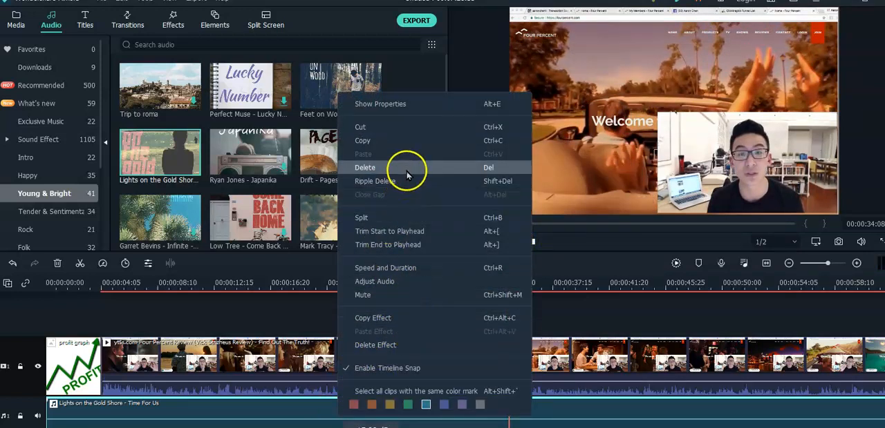
{"action": "left_click", "coordinate": [365, 167]}
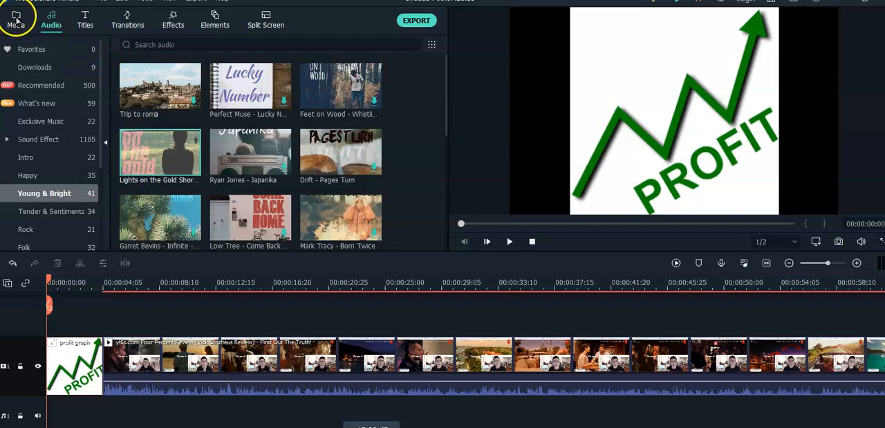
Return to the project's Media panel before locating Smokey's Lounge - TrackTribe in Downloads
{"action": "left_click", "coordinate": [15, 24]}
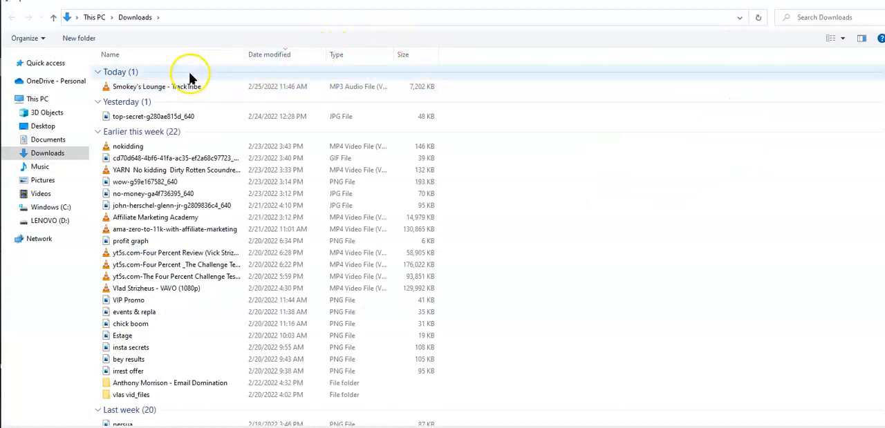
{"action": "mouse_move", "coordinate": [163, 100]}
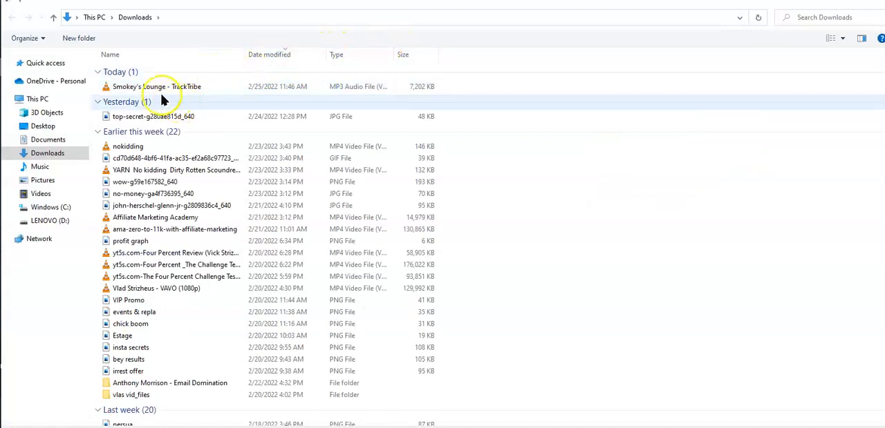
{"action": "mouse_move", "coordinate": [172, 90]}
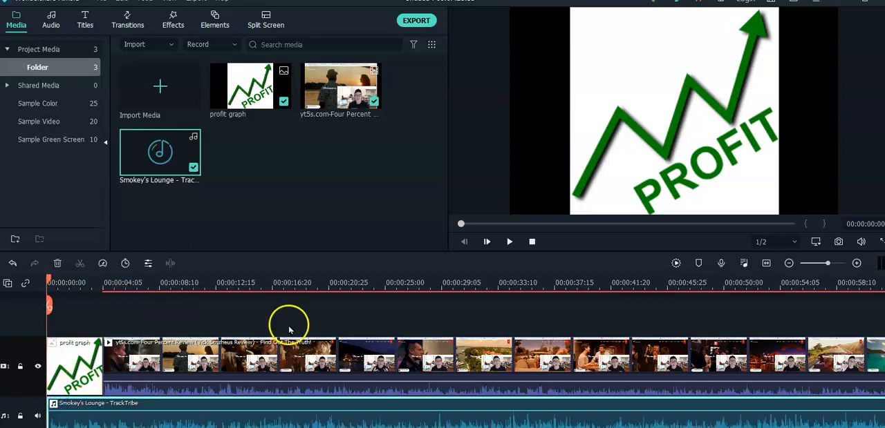
{"action": "mouse_move", "coordinate": [514, 259]}
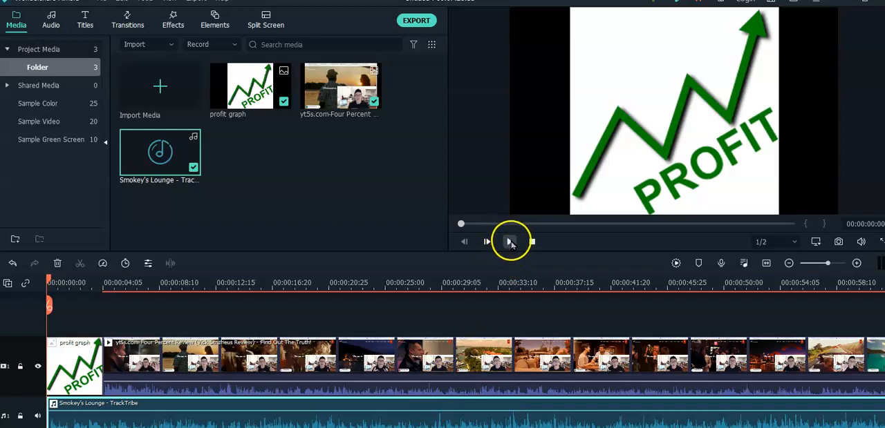
Play the timeline with the imported Smokey's Lounge music under the video
{"action": "left_click", "coordinate": [508, 241]}
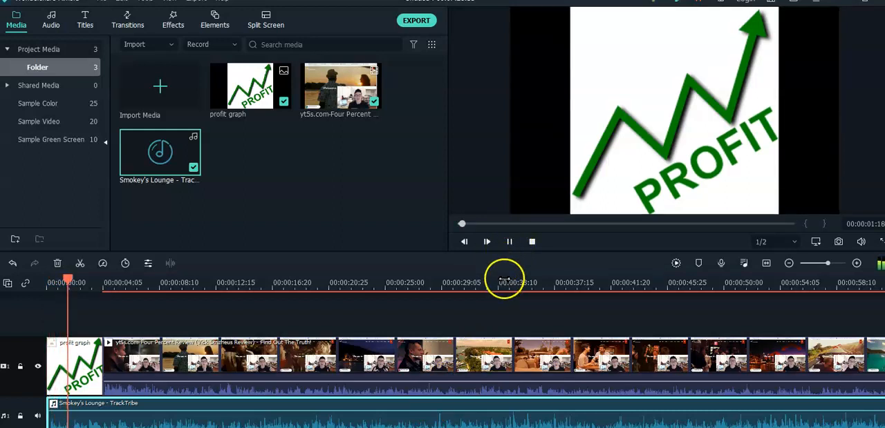